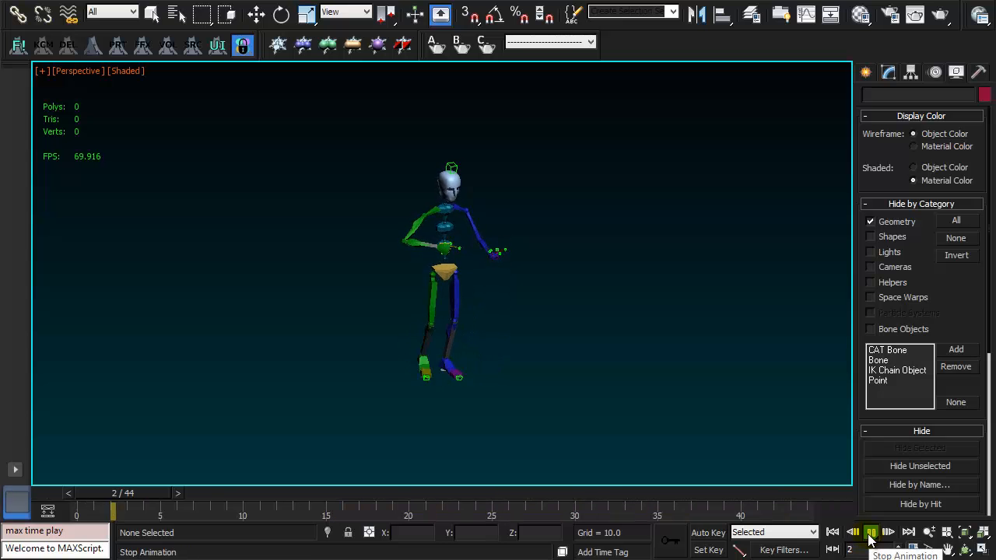
- Extend the animation range to frames 0–88 in Time Configuration
{"action": "left_click", "coordinate": [888, 532]}
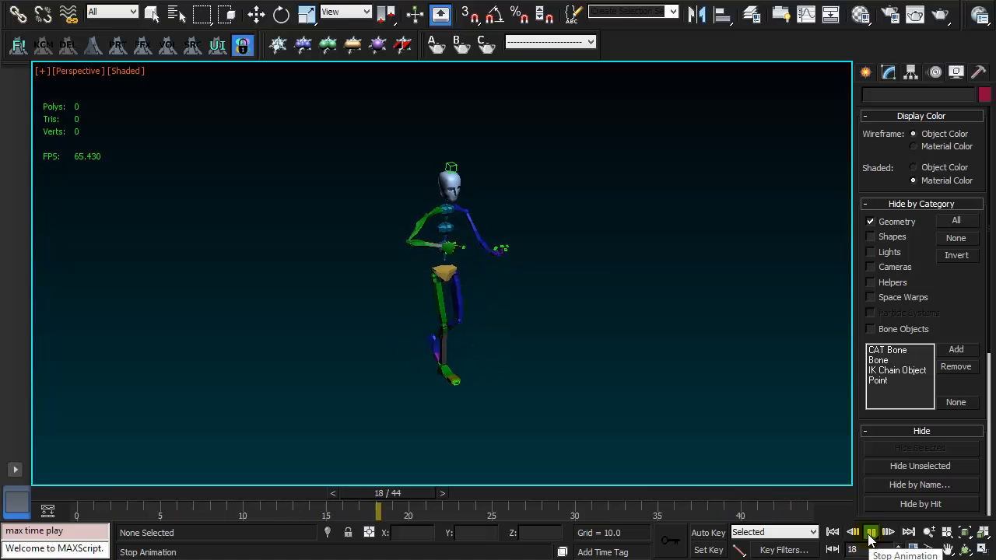
{"action": "left_click", "coordinate": [871, 533]}
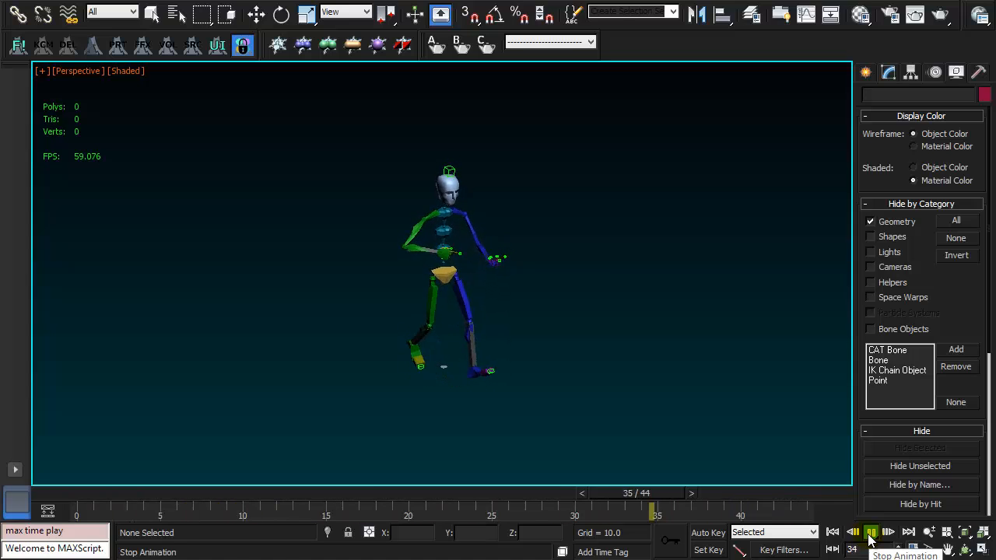
{"action": "left_click", "coordinate": [872, 533]}
{"action": "type", "text": "88"}
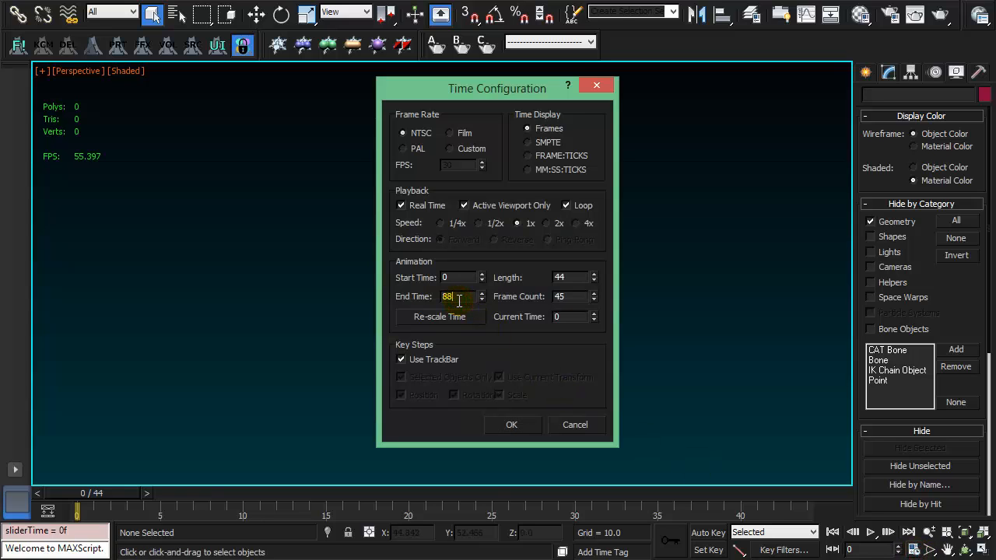
{"action": "left_click", "coordinate": [511, 425]}
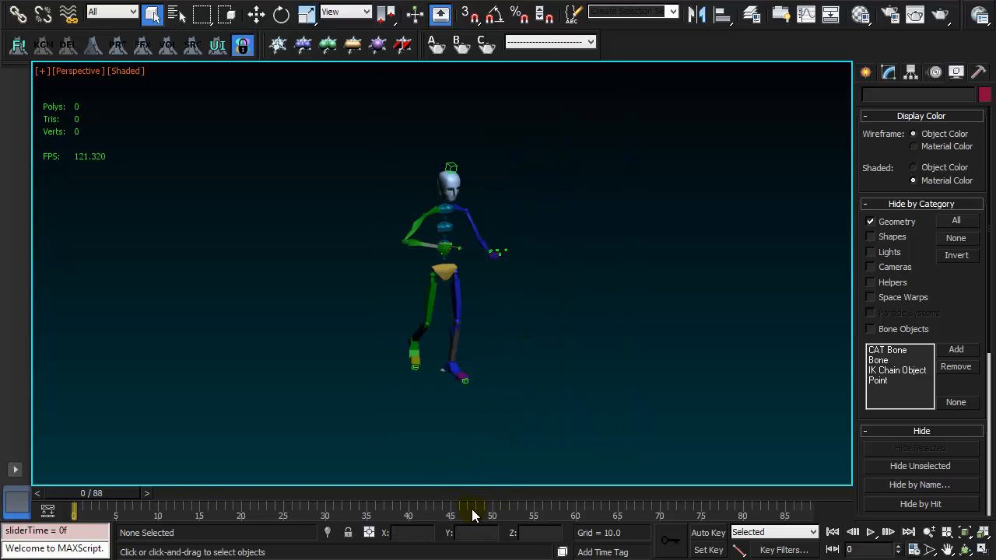
- Enable Show Selection Range on the track bar via its Configure menu
{"action": "right_click", "coordinate": [475, 514]}
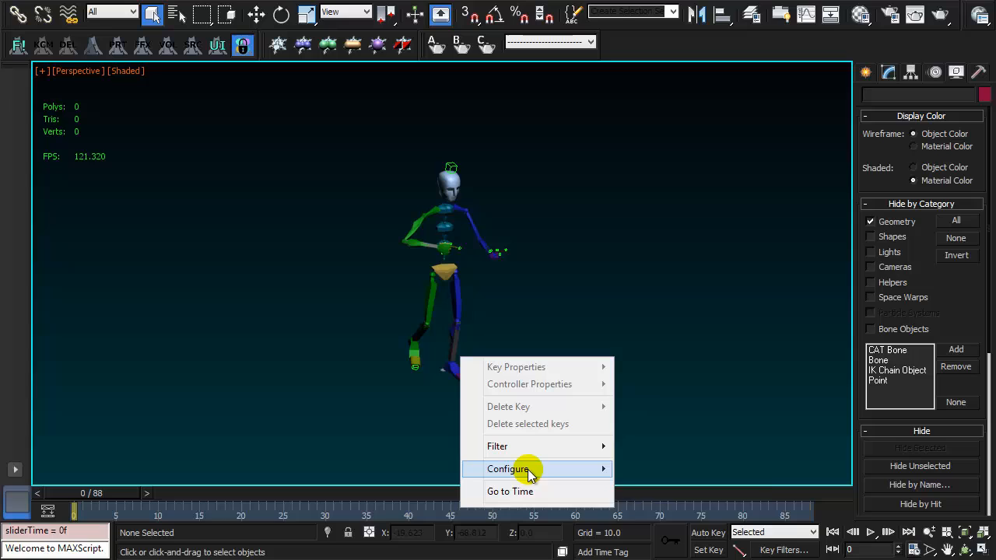
{"action": "left_click", "coordinate": [507, 468]}
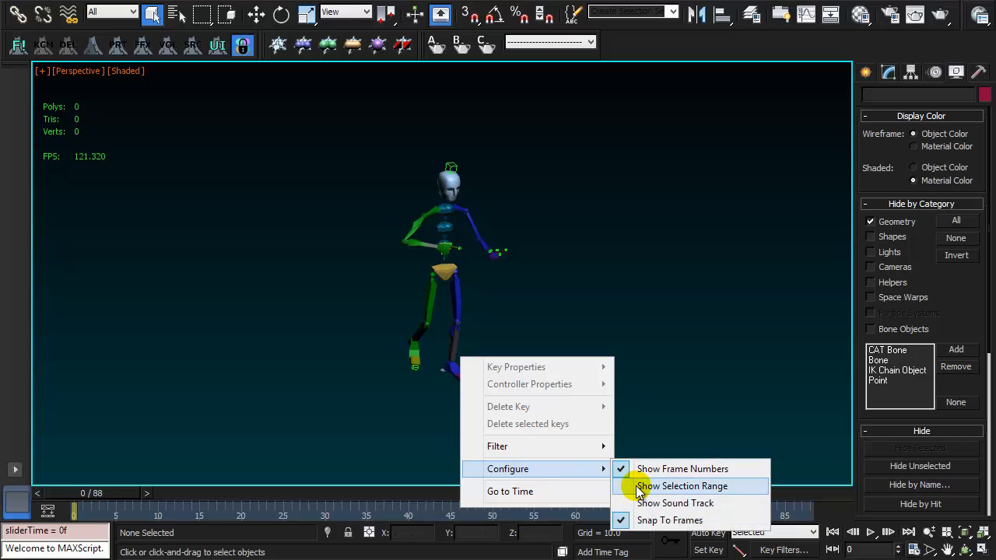
{"action": "left_click", "coordinate": [681, 486]}
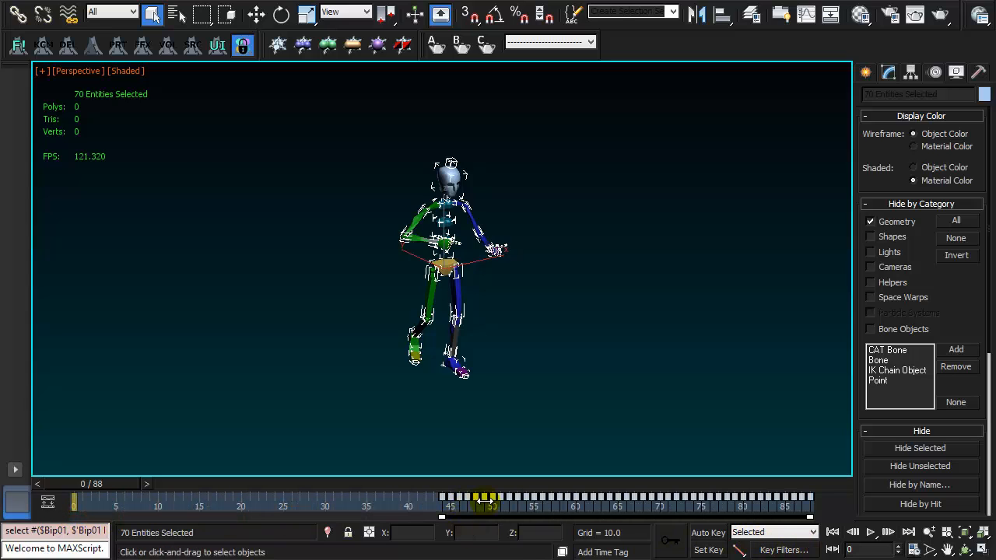
- Drag the selection range end past its start to reverse the biped's walk keys
{"action": "left_click_drag", "start_coordinate": [485, 498], "coordinate": [116, 498]}
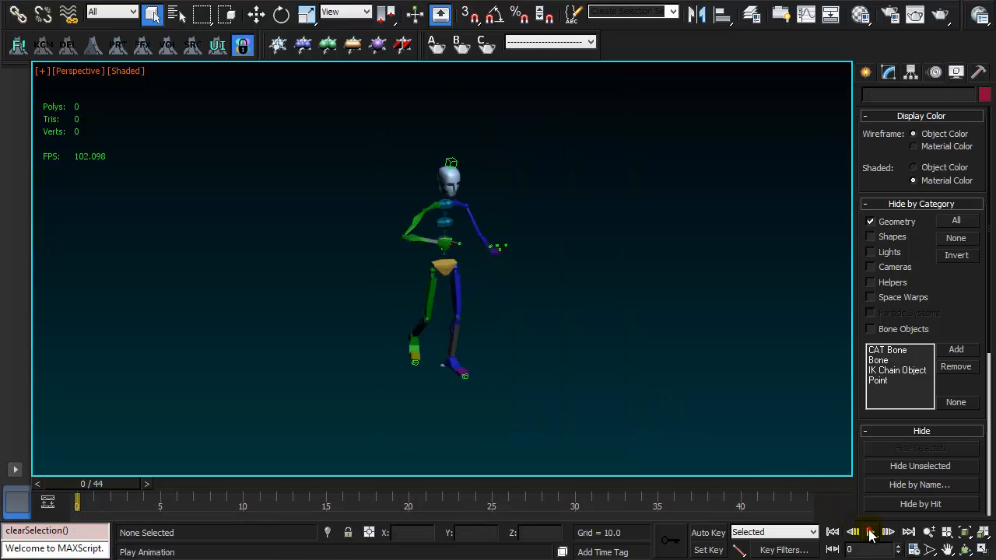
- Play the reversed backward walk on the 0–44 frame timeline
{"action": "left_click", "coordinate": [870, 532]}
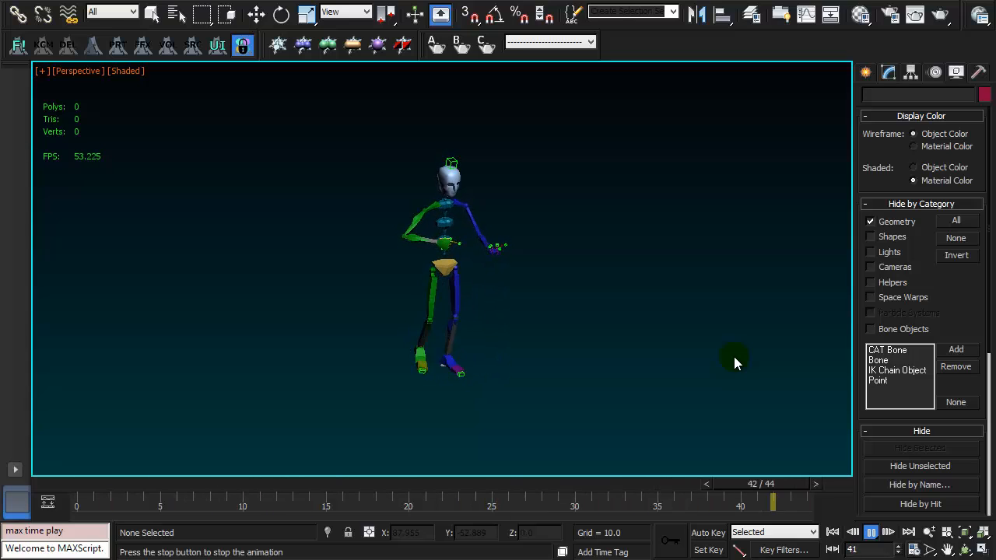